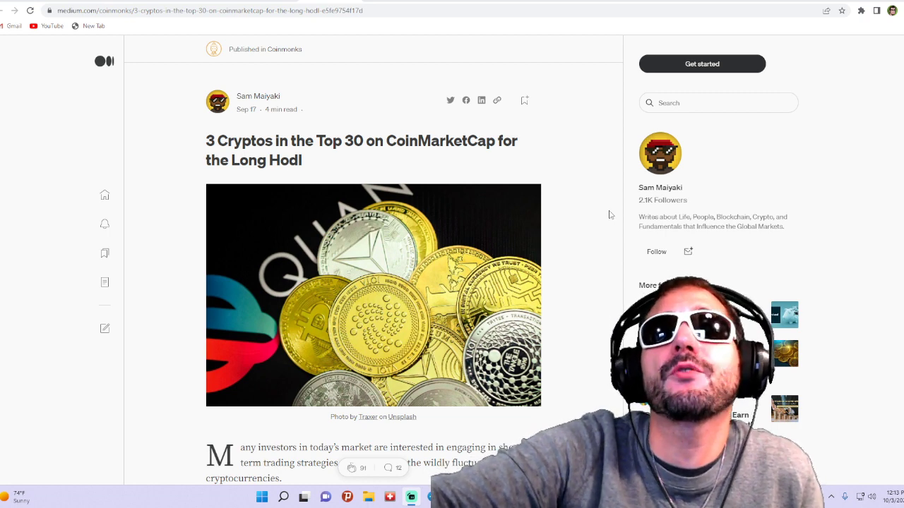
Scroll the Medium article past its intro to the Uniswap UNI section (#21, $5.98)
scroll("down", 3)
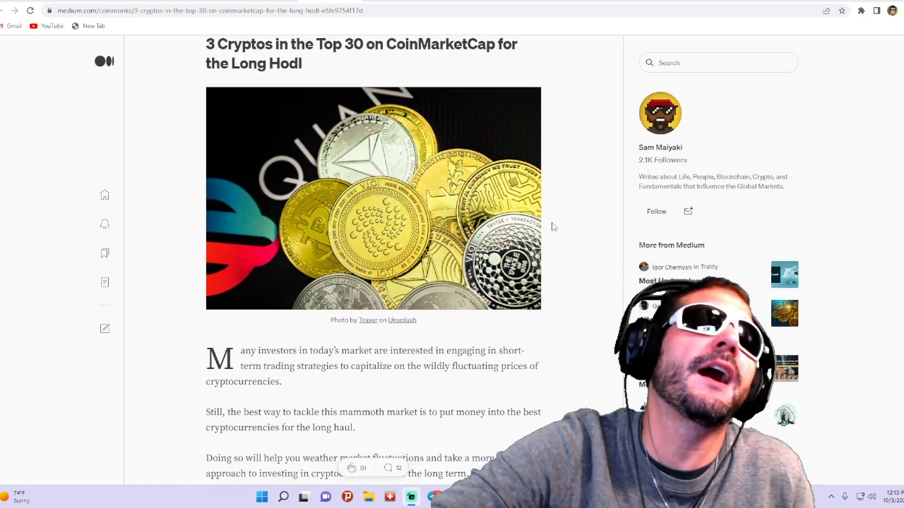
scroll("up", 3)
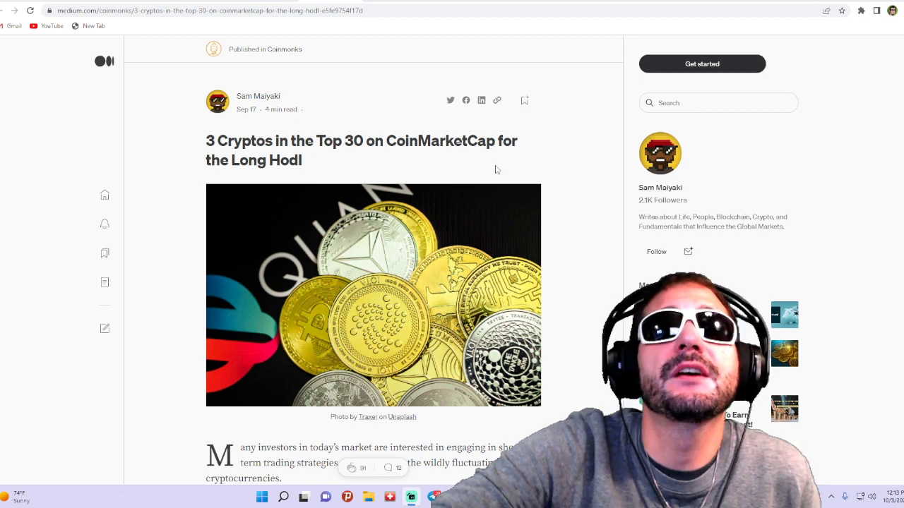
mouse_move(302, 116)
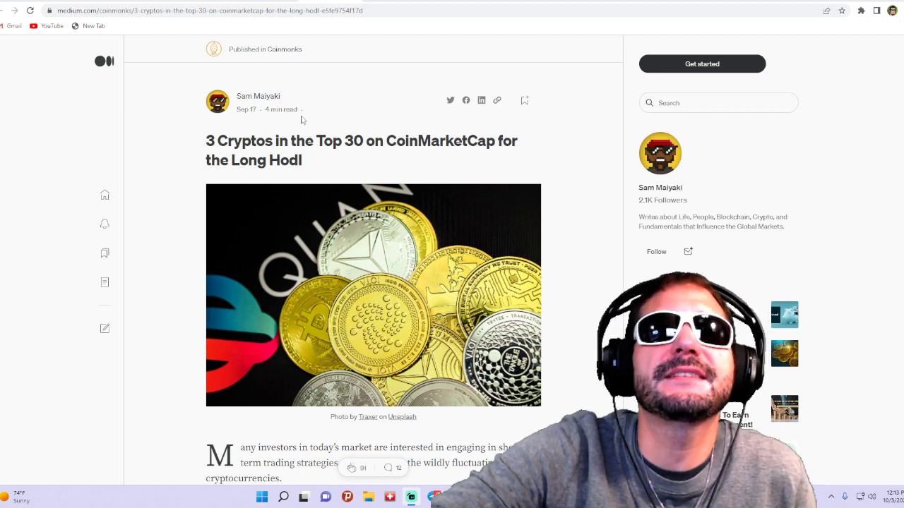
scroll("down", 3)
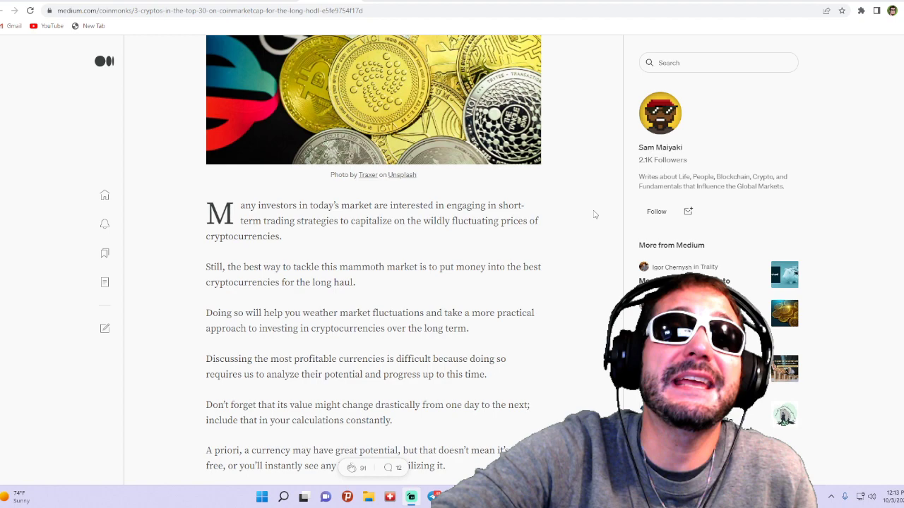
scroll("down", 3)
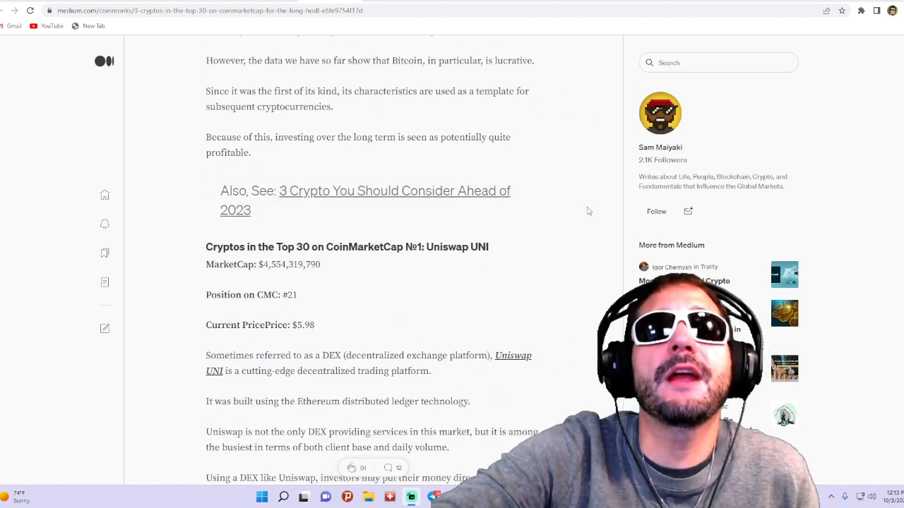
scroll("down", 3)
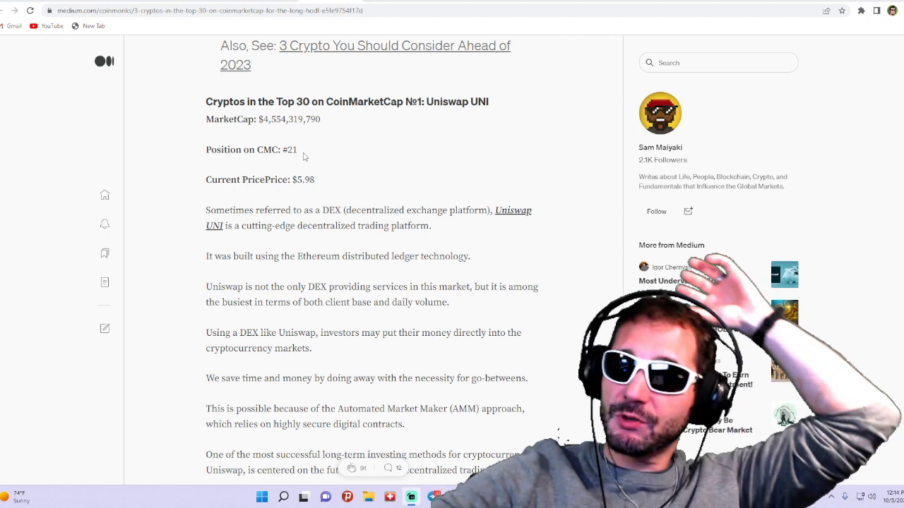
mouse_move(316, 146)
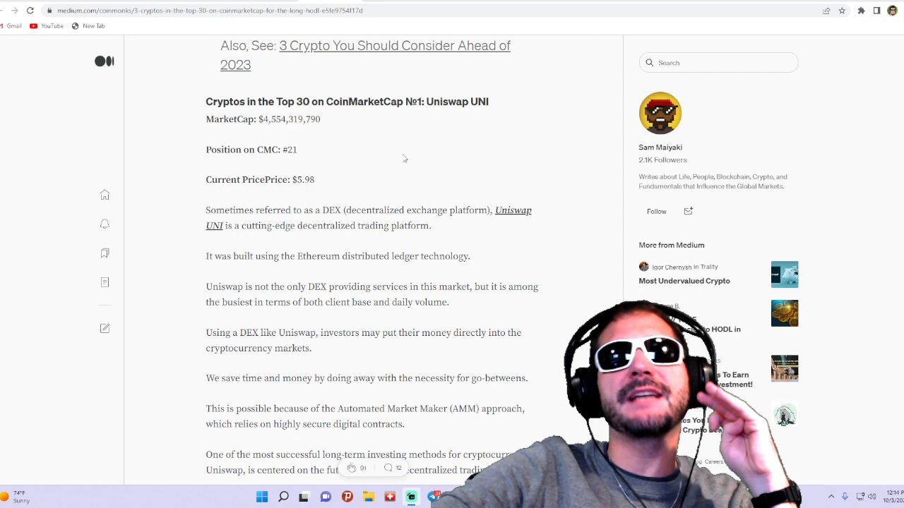
mouse_move(367, 179)
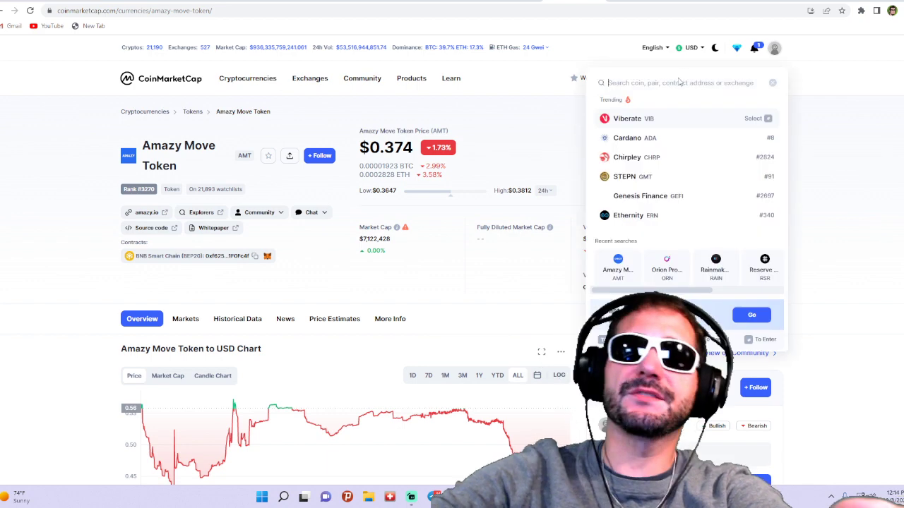
Search 'uni' on CoinMarketCap, open Uniswap, and show its ALL-time price chart
type("uni")
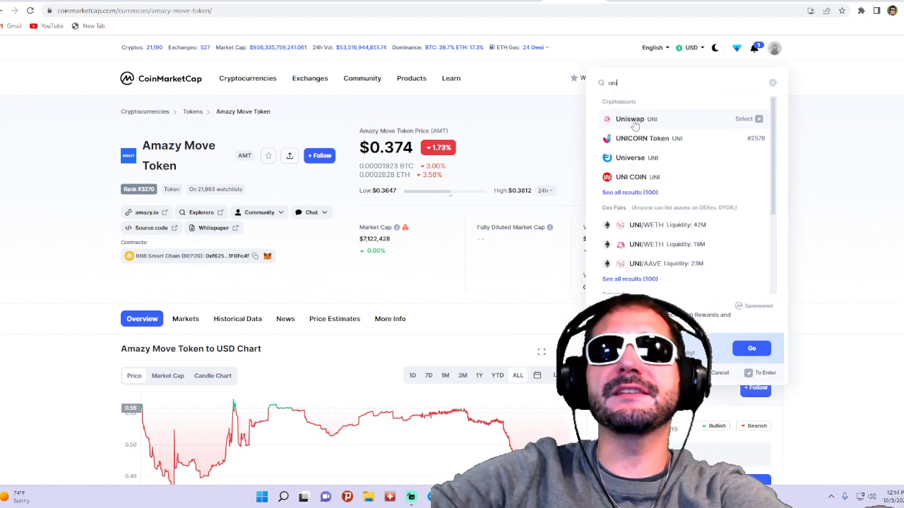
left_click(630, 119)
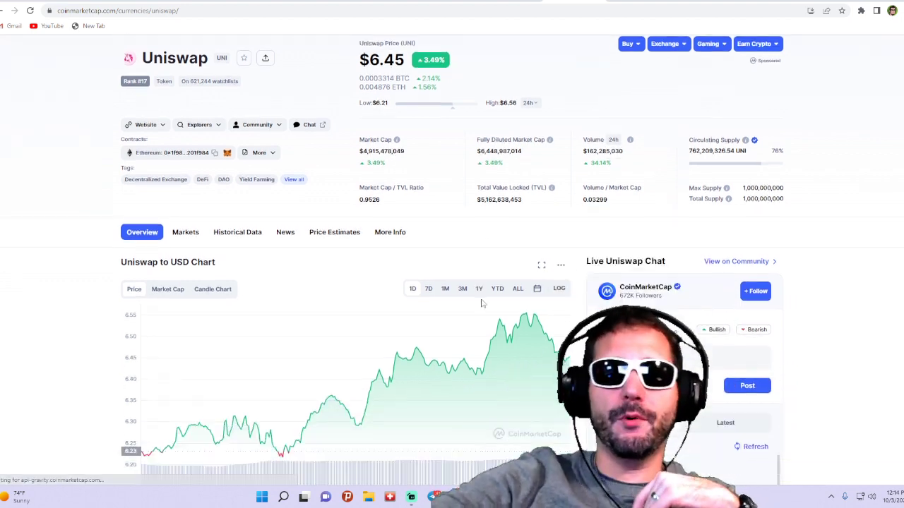
left_click(517, 288)
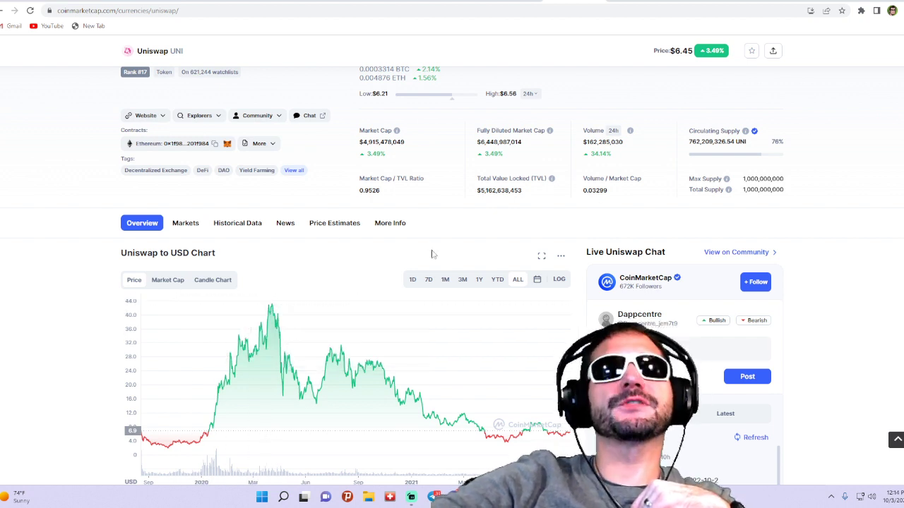
scroll("up", 3)
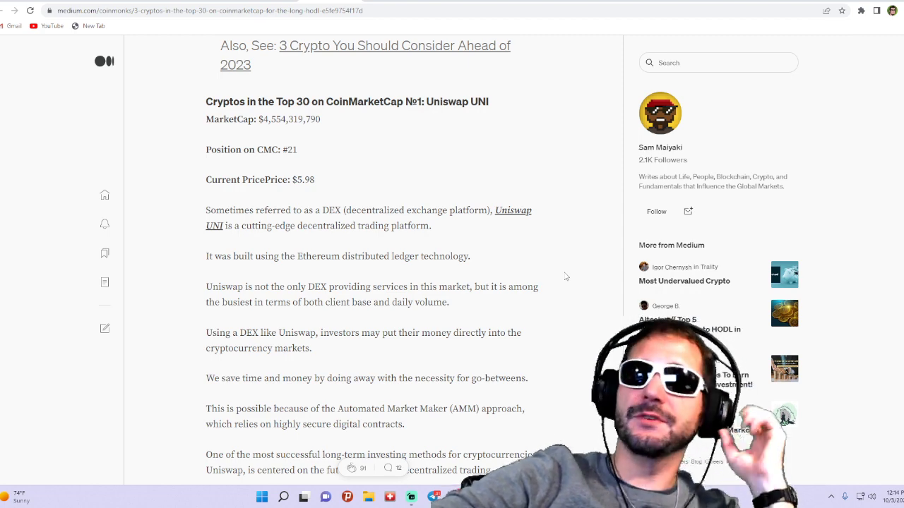
Scroll the Medium article to the №2 Solana SOL section (#9, $33.31)
scroll("down", 3)
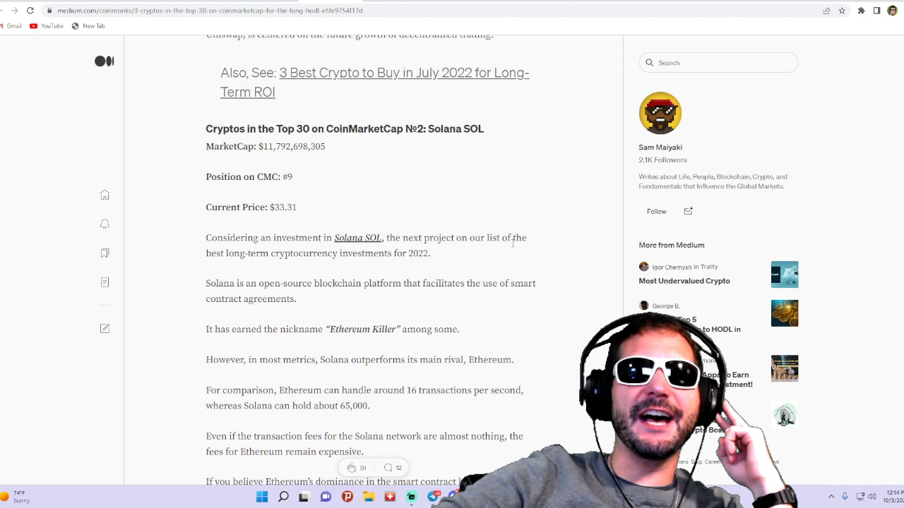
scroll("down", 3)
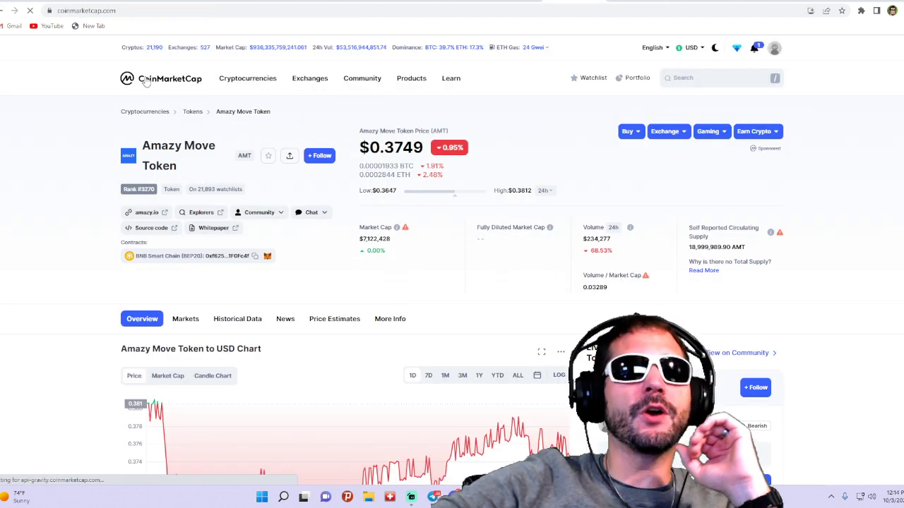
Go to the CoinMarketCap homepage rankings and scroll down to Solana at #9, around $33
left_click(247, 78)
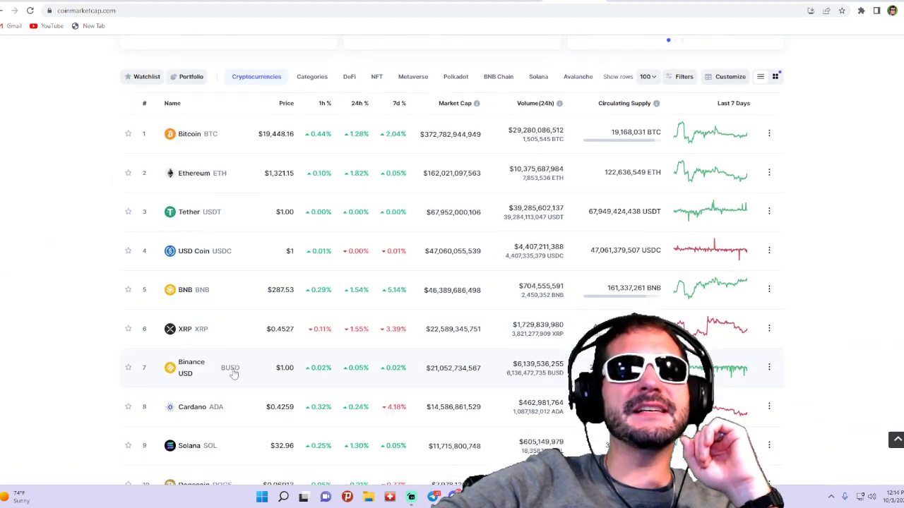
scroll("down", 3)
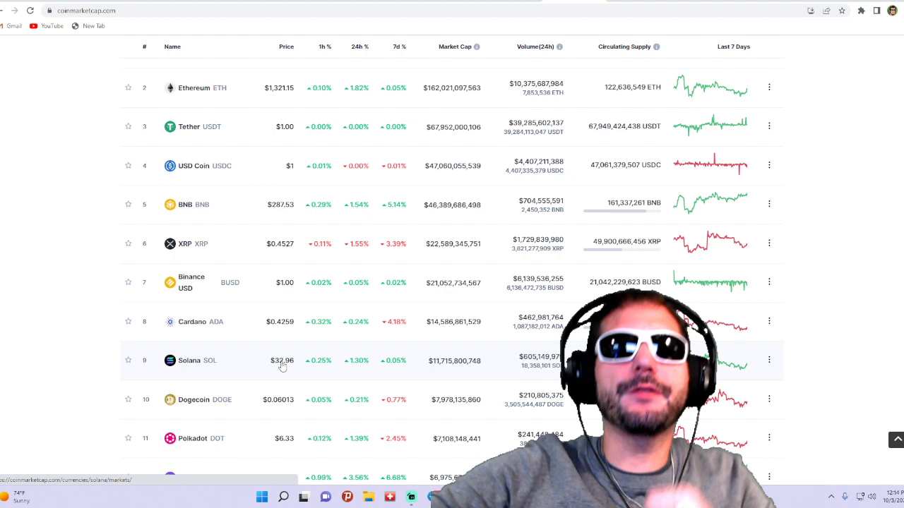
scroll("down", 3)
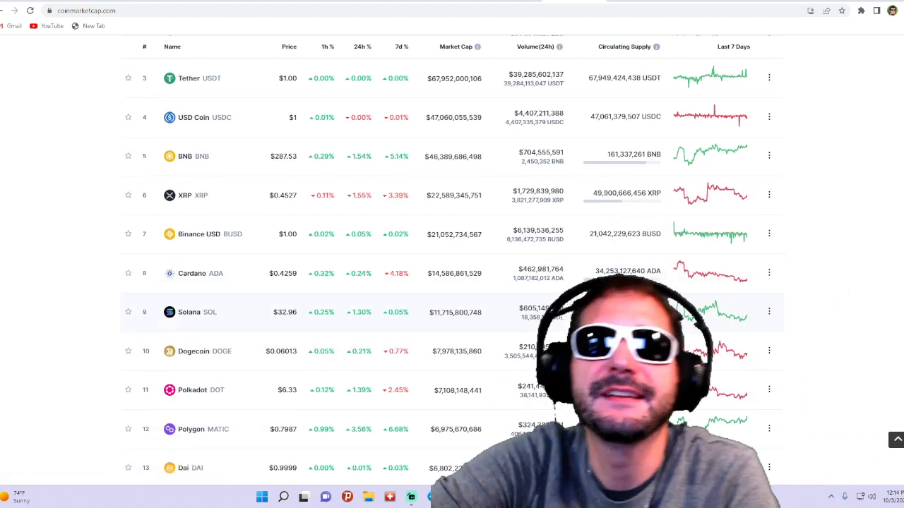
scroll("down", 3)
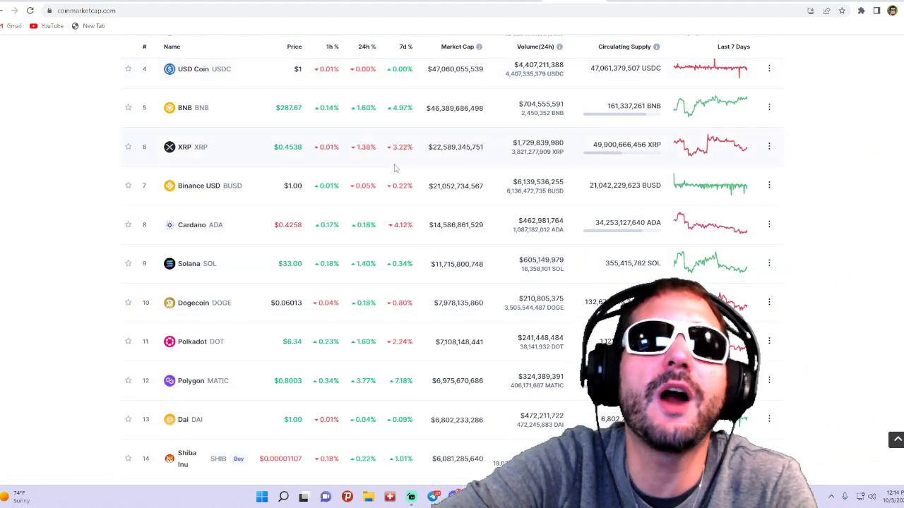
mouse_move(605, 29)
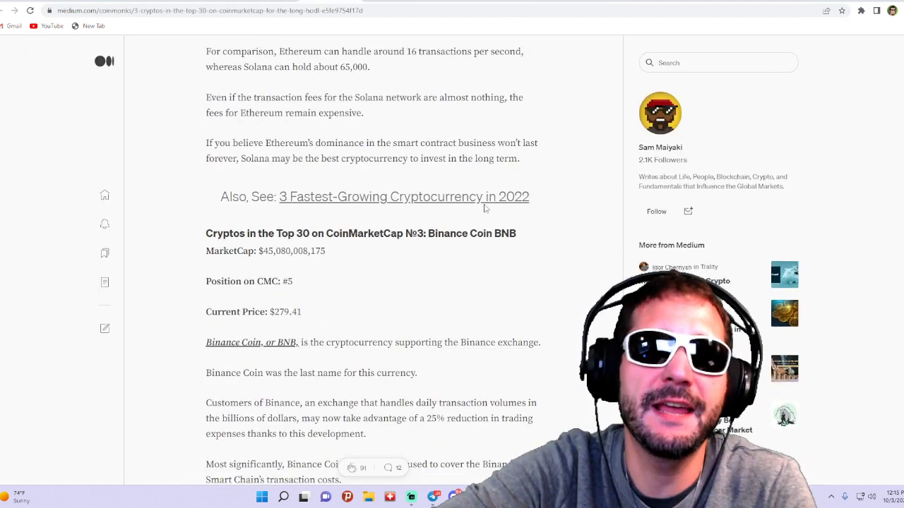
Scroll the Medium article to the №3 Binance Coin BNB section (#5, $279.41)
scroll("down", 3)
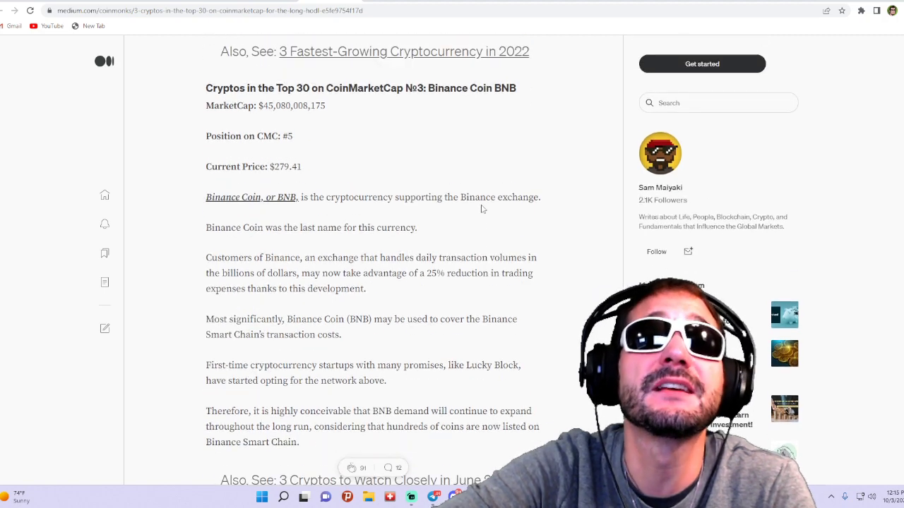
scroll("down", 3)
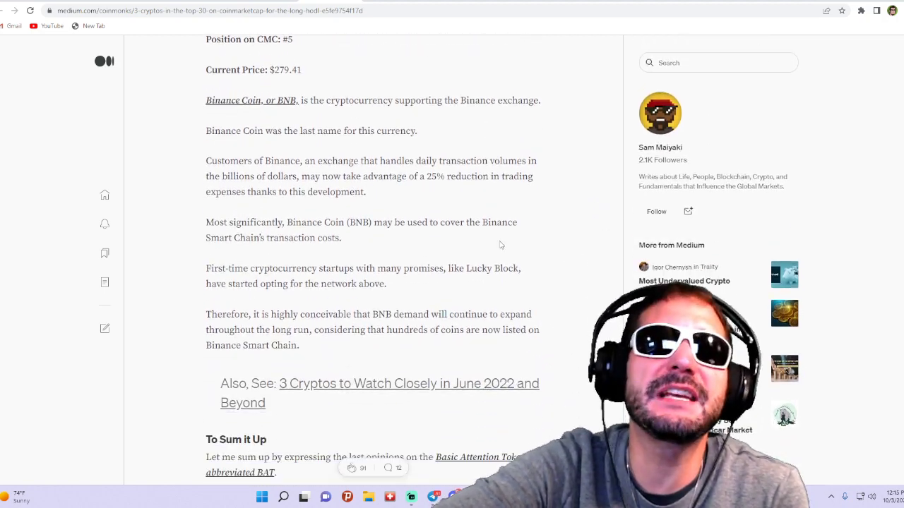
scroll("up", 3)
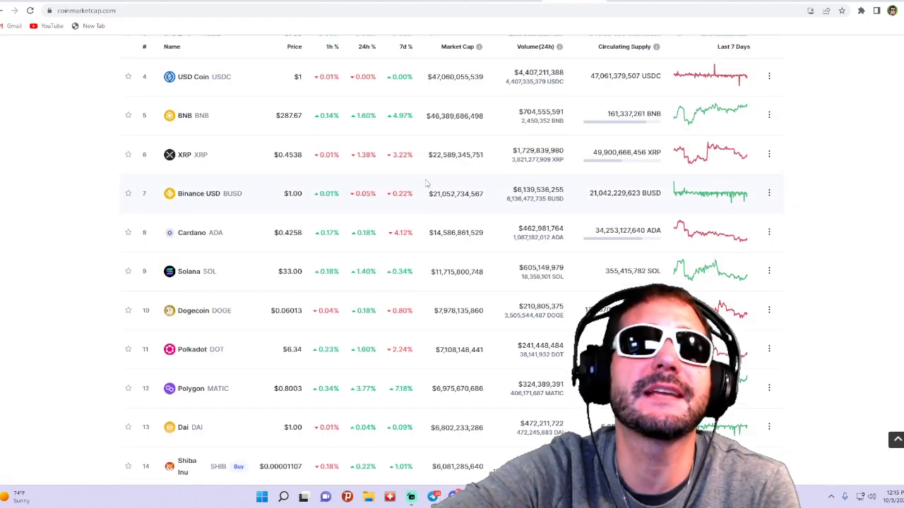
scroll("up", 3)
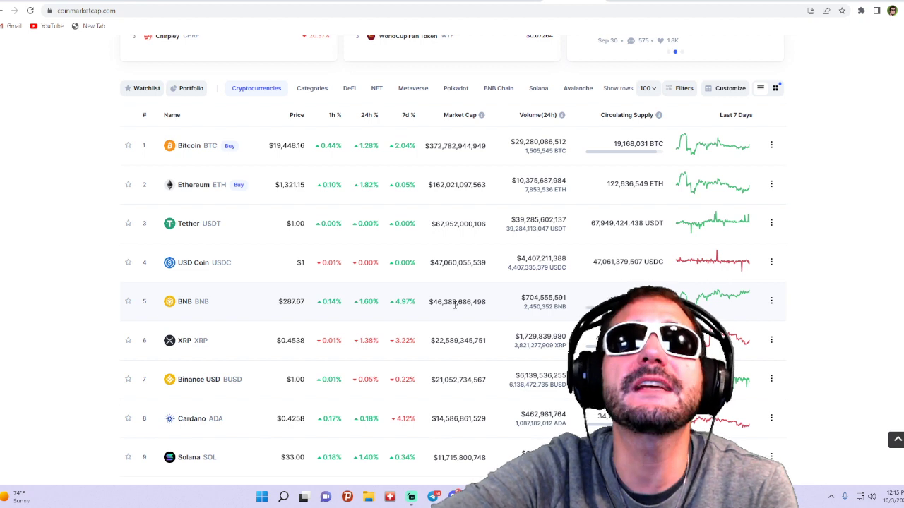
double_click(459, 301)
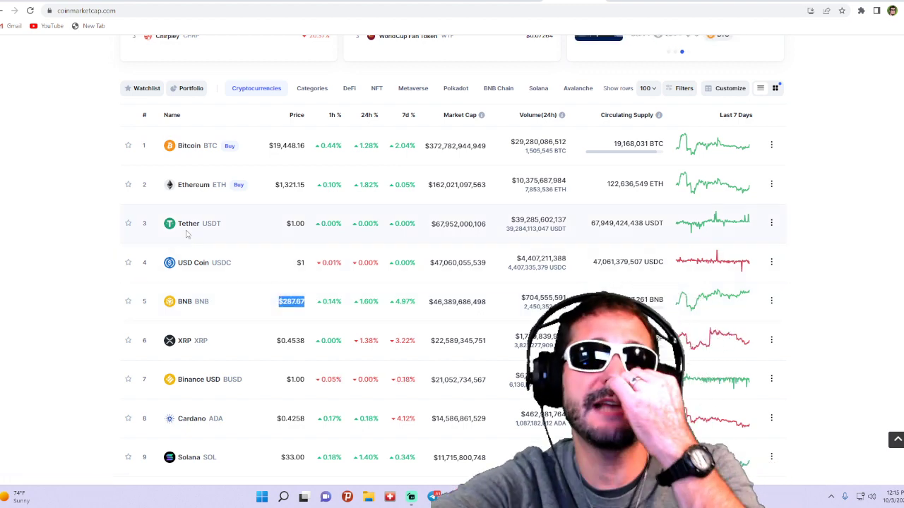
double_click(189, 223)
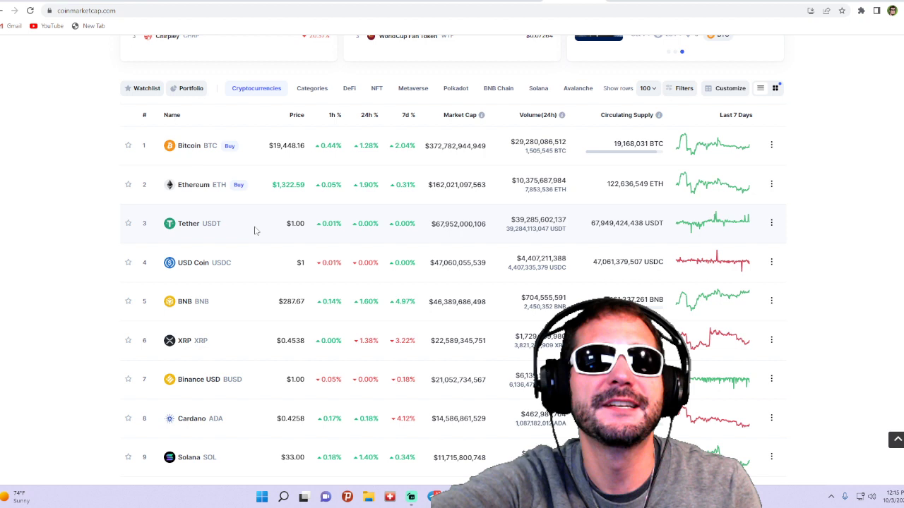
mouse_move(194, 148)
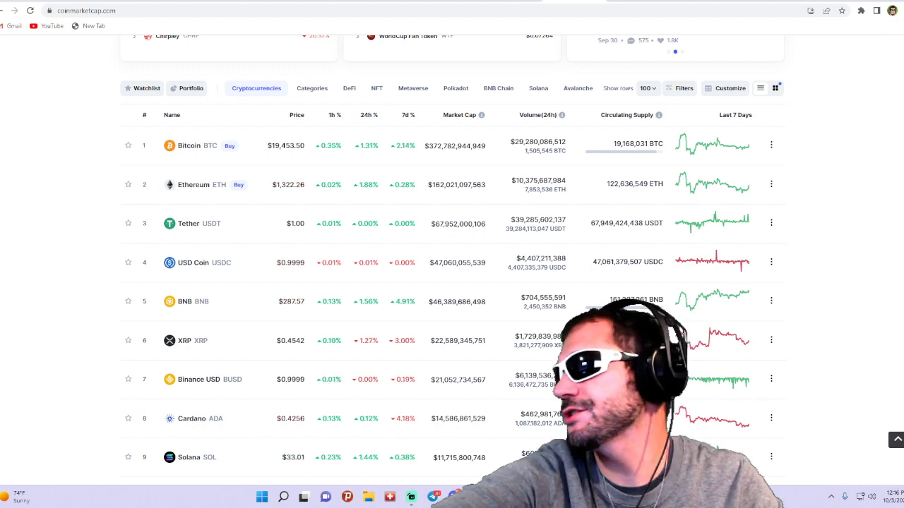
scroll("up", 3)
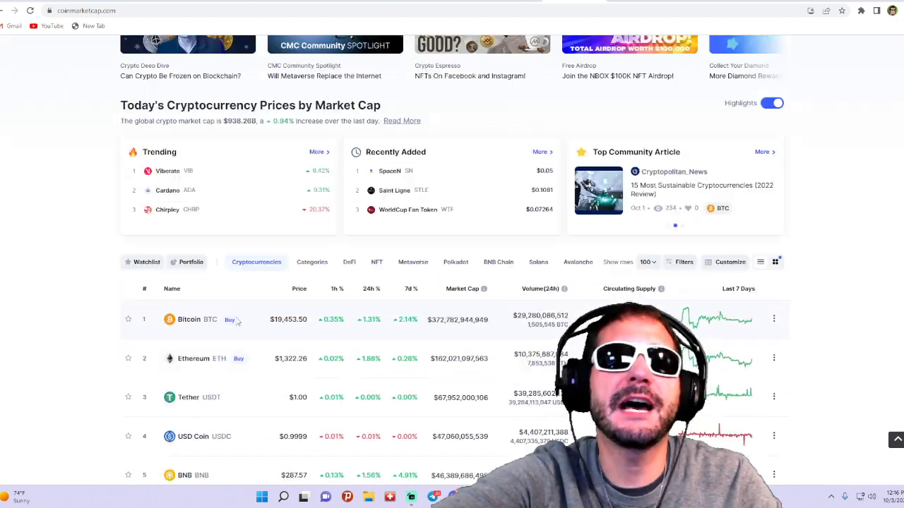
scroll("down", 3)
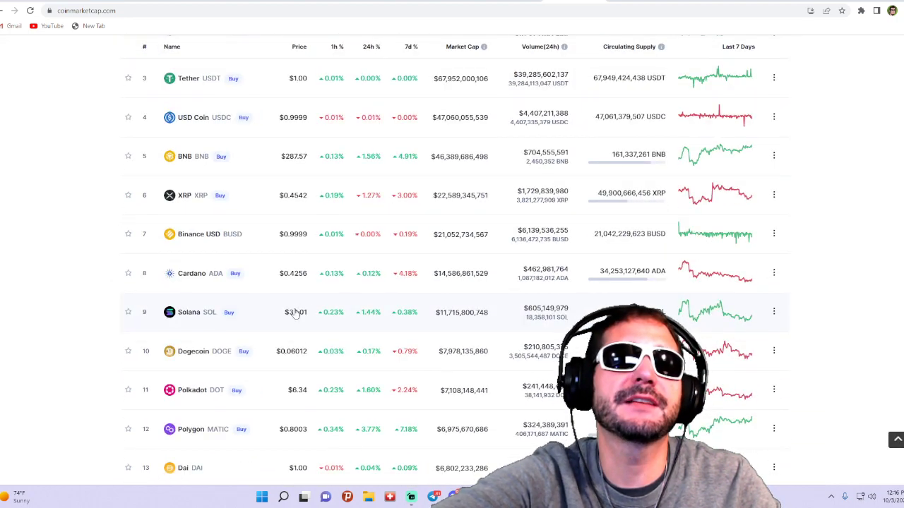